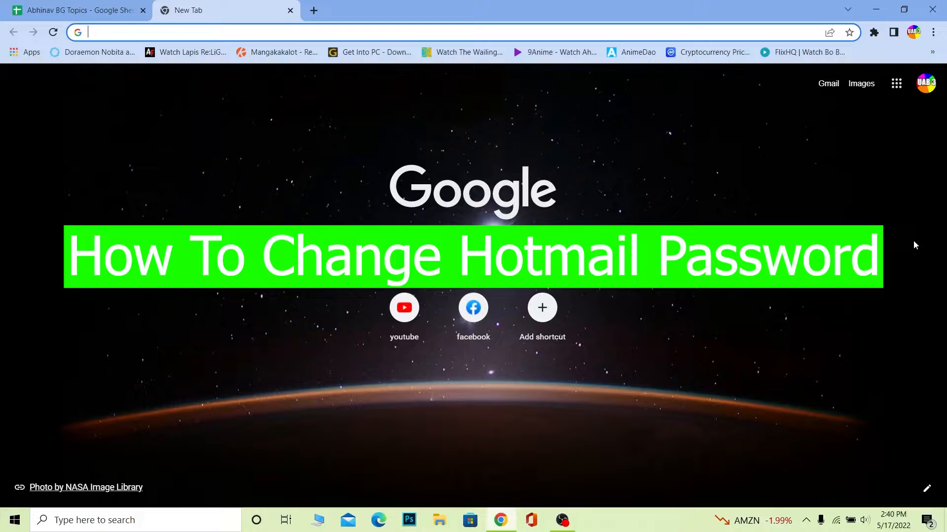
{"action": "mouse_move", "coordinate": [236, 84]}
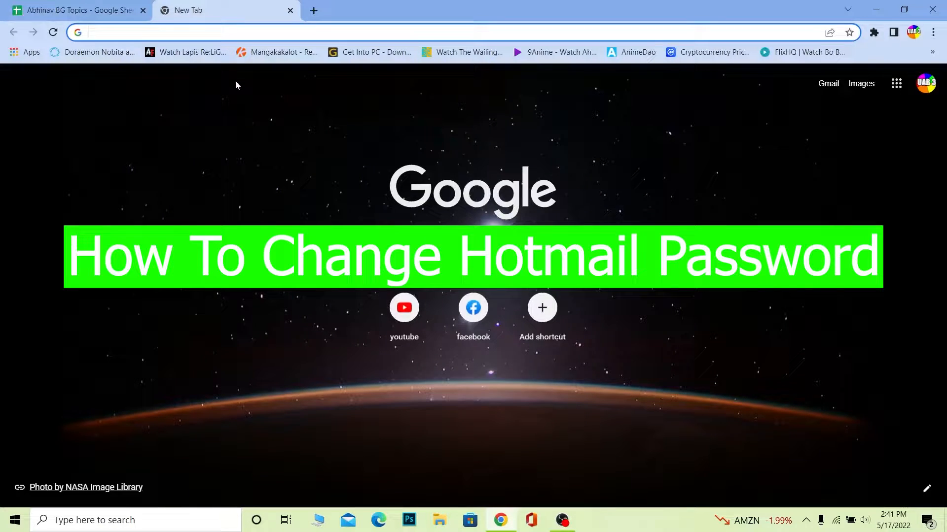
{"action": "mouse_move", "coordinate": [262, 73]}
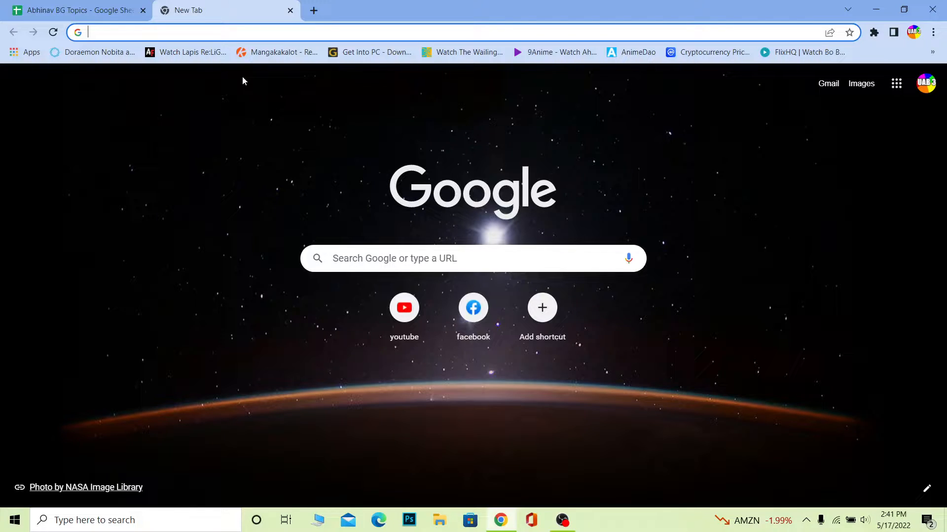
{"action": "mouse_move", "coordinate": [223, 72]}
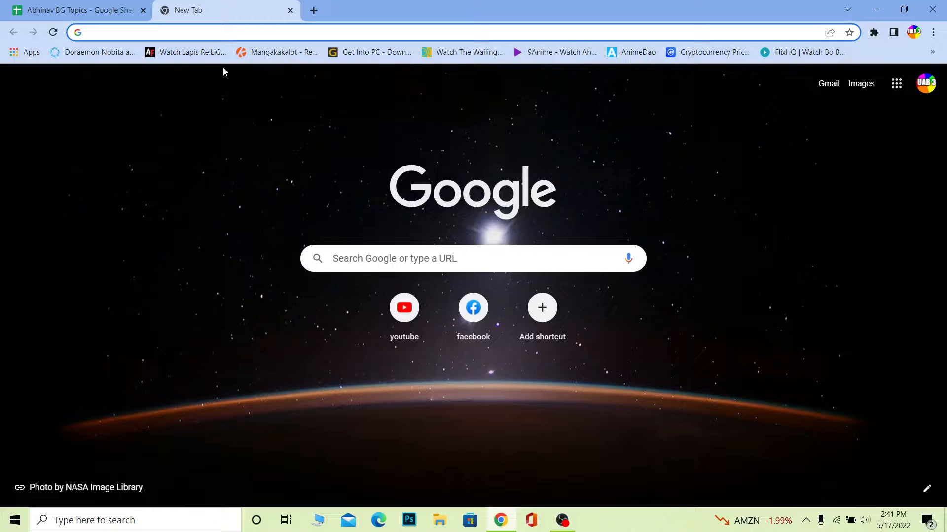
{"action": "mouse_move", "coordinate": [184, 87]}
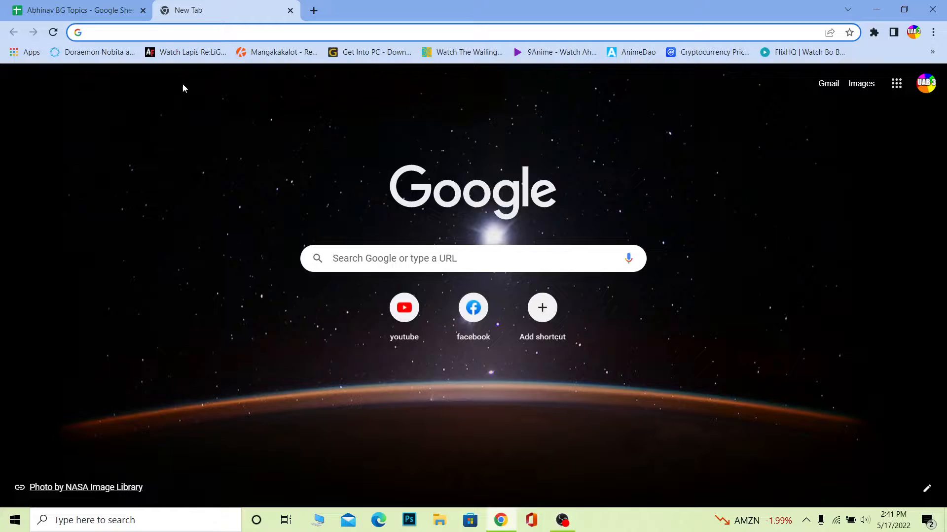
{"action": "mouse_move", "coordinate": [172, 98]}
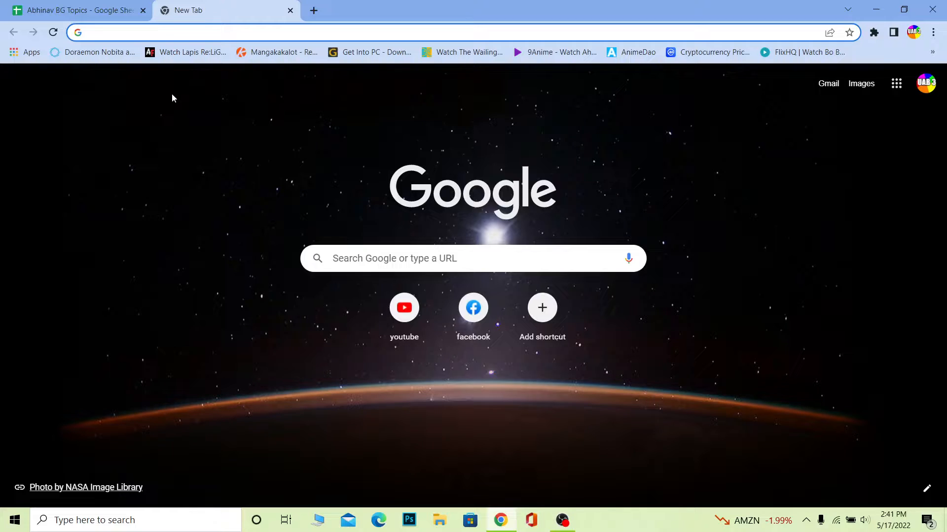
Search Google for hotmail and choose the Outlook.com free personal email result.
{"action": "left_click", "coordinate": [241, 32]}
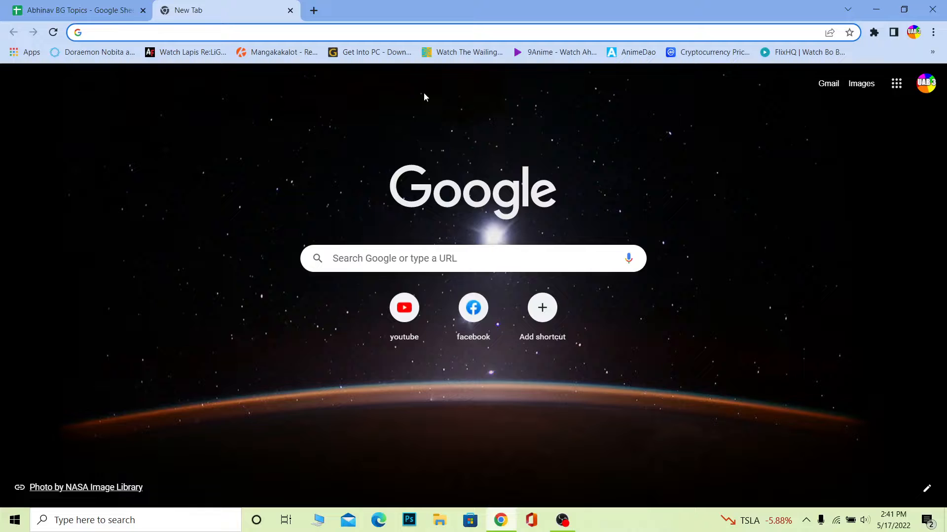
{"action": "type", "text": "hoi"}
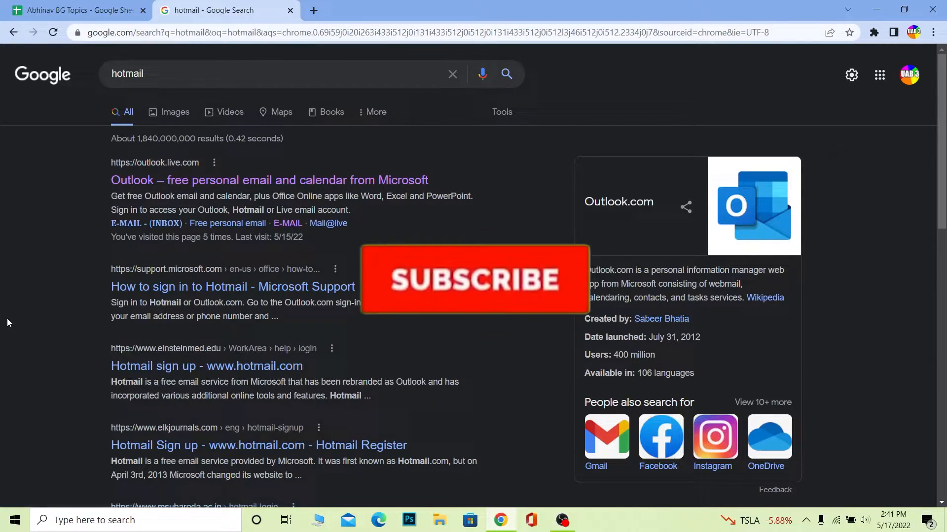
{"action": "left_click", "coordinate": [475, 279]}
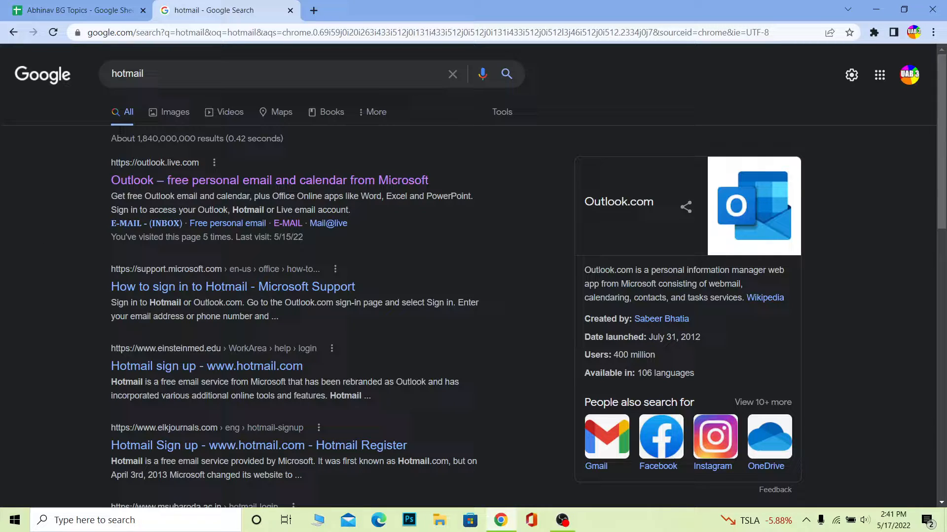
{"action": "left_click", "coordinate": [268, 179]}
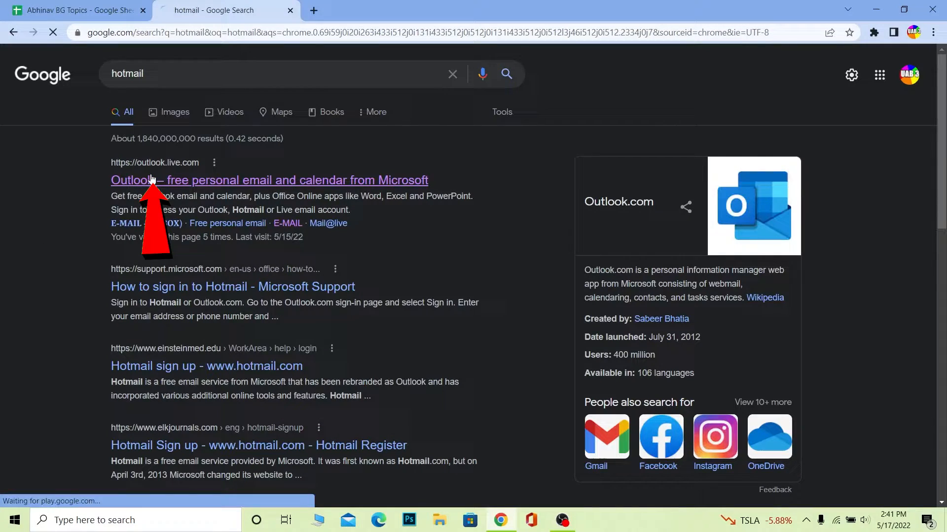
From the Outlook mailbox avatar menu, go to the Microsoft account profile page.
{"action": "left_click", "coordinate": [269, 180]}
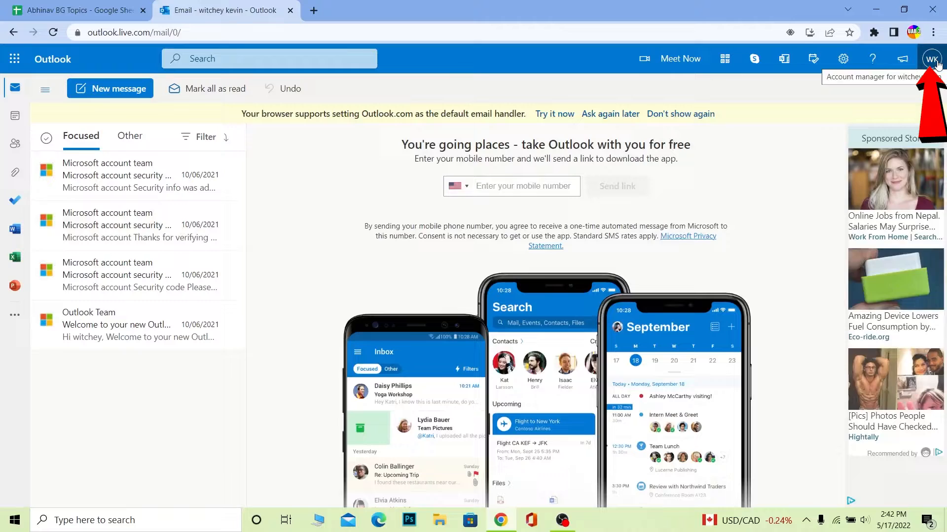
{"action": "left_click", "coordinate": [932, 58]}
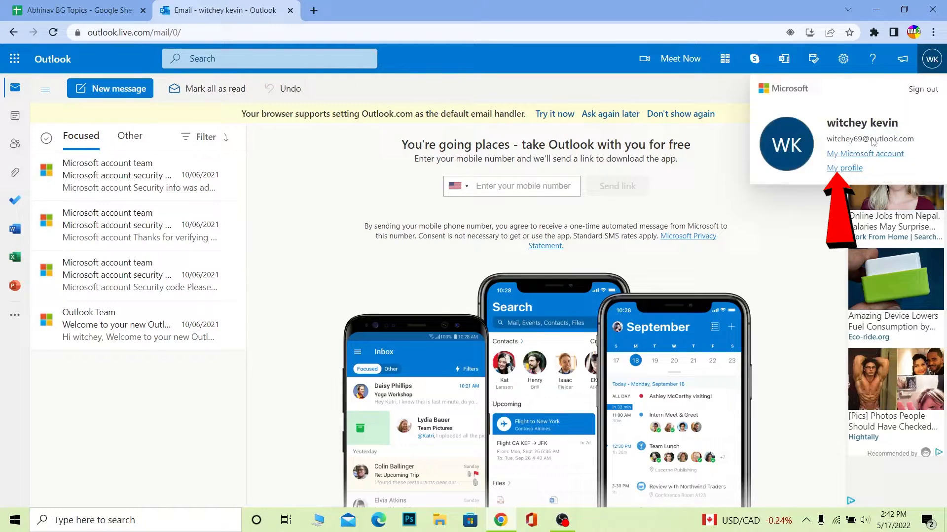
{"action": "left_click", "coordinate": [844, 168]}
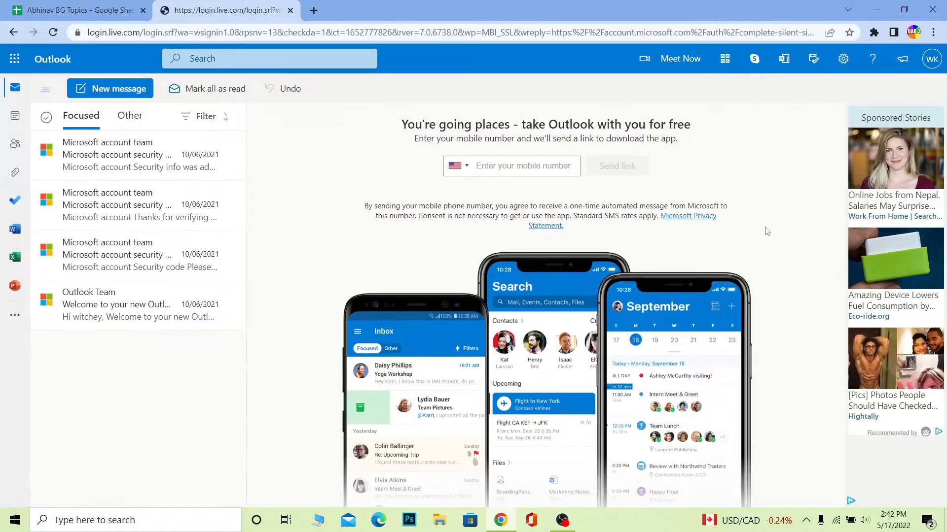
{"action": "left_click", "coordinate": [931, 58]}
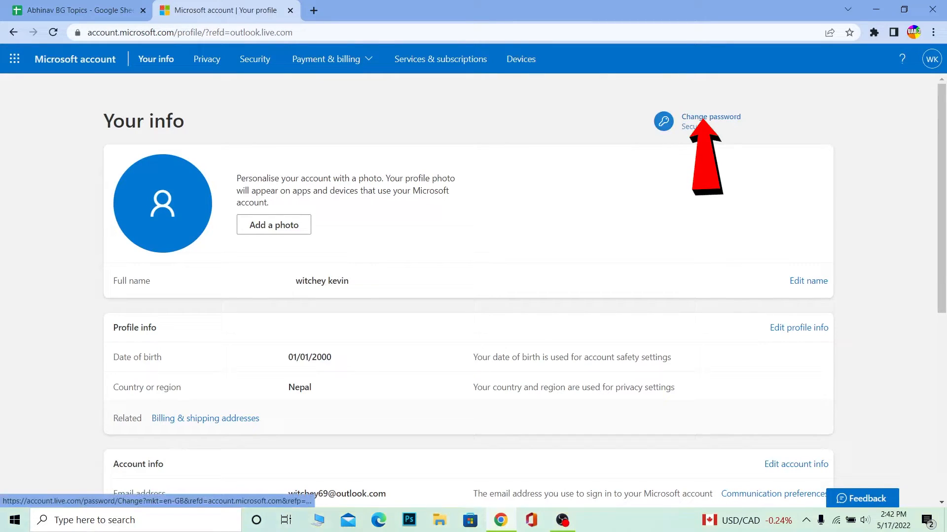
Start Change password on the Your info page, reaching the Verify your identity prompt.
{"action": "left_click", "coordinate": [711, 120]}
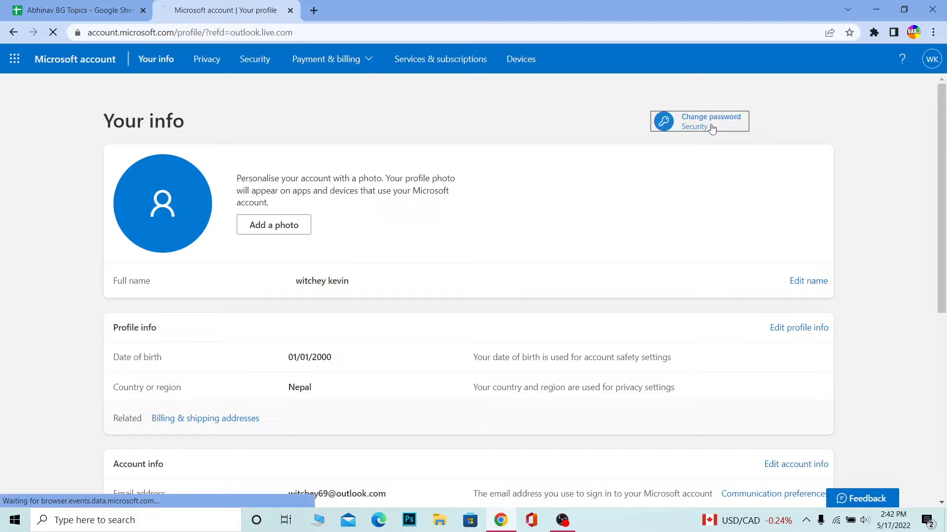
{"action": "left_click", "coordinate": [711, 120]}
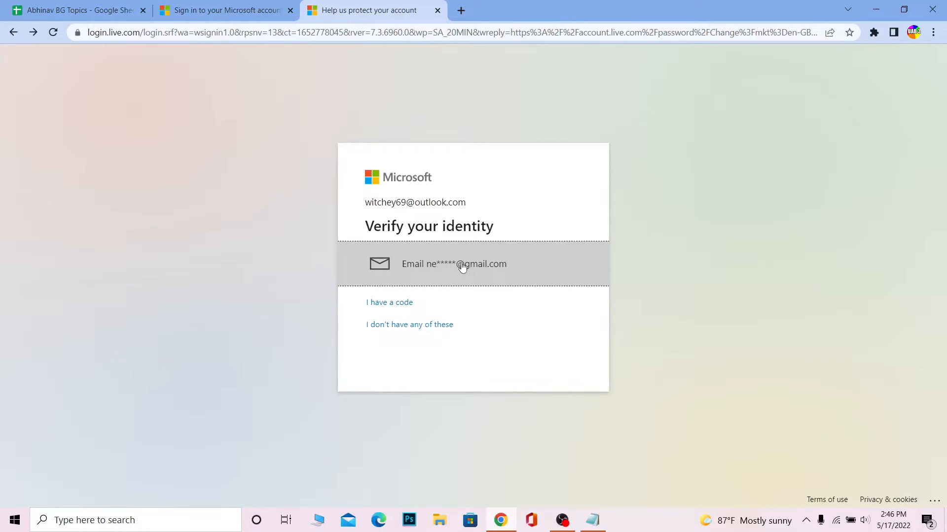
Verify identity via the backup email code and enter the current password.
{"action": "left_click", "coordinate": [454, 265]}
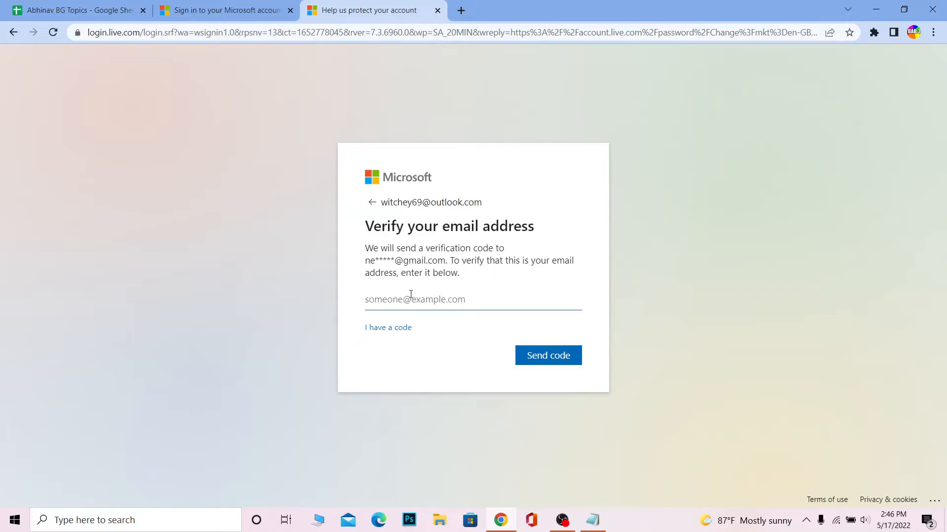
{"action": "left_click", "coordinate": [548, 355]}
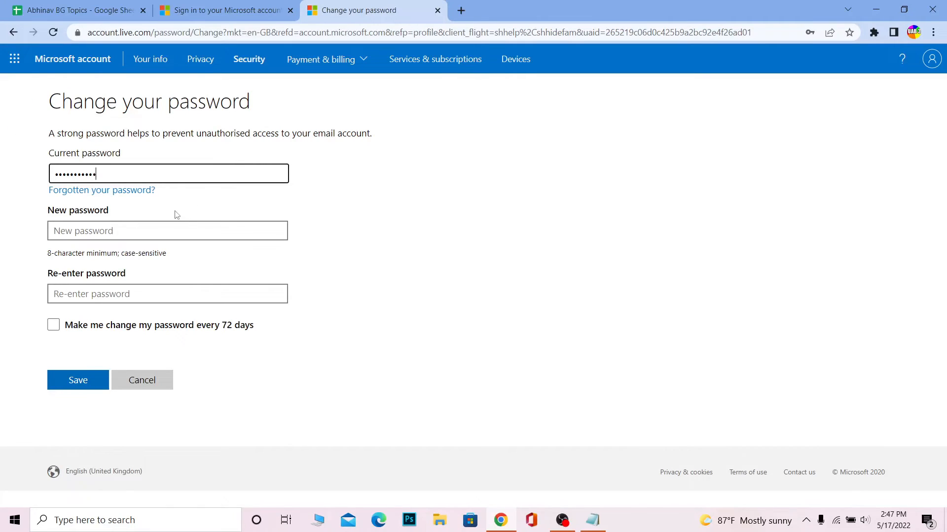
Enter and re-enter the new password on the Change your password form, leaving Save ready.
{"action": "left_click", "coordinate": [168, 231]}
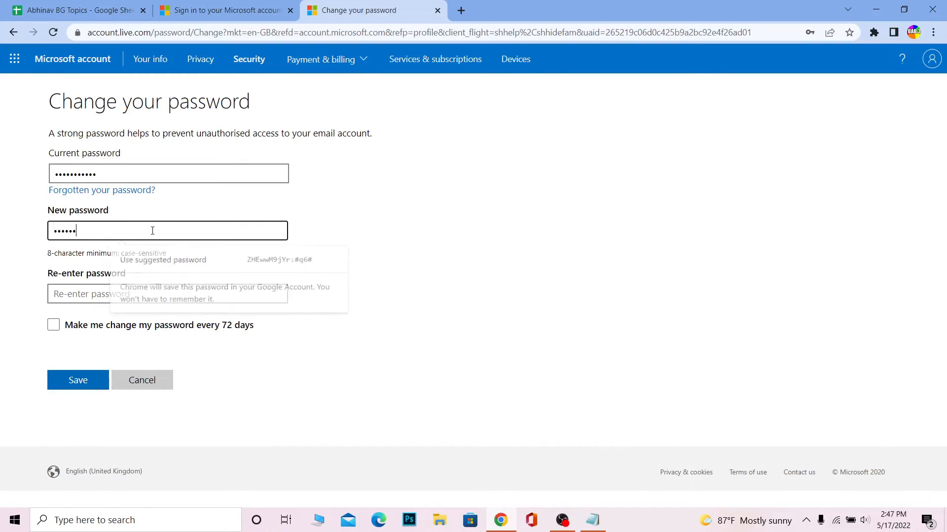
{"action": "type", "text": "••••"}
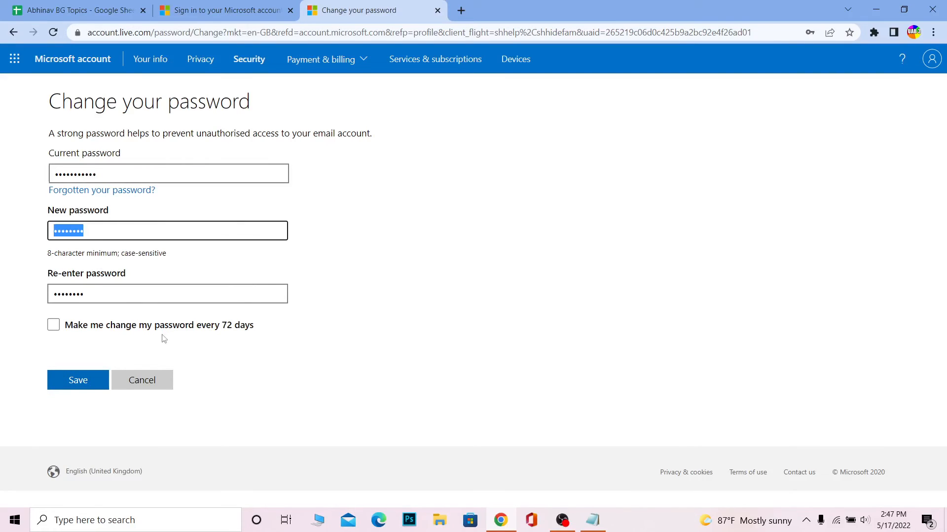
{"action": "left_click", "coordinate": [168, 174]}
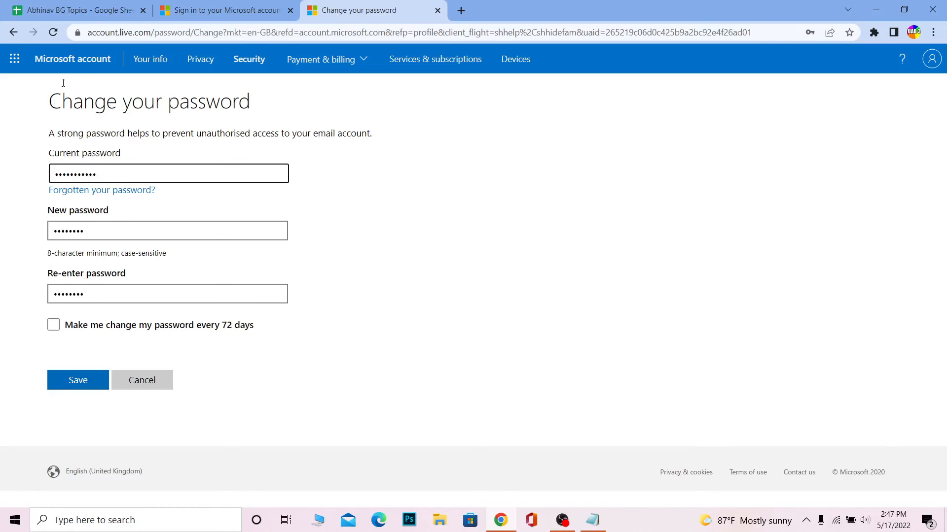
{"action": "left_click", "coordinate": [224, 10]}
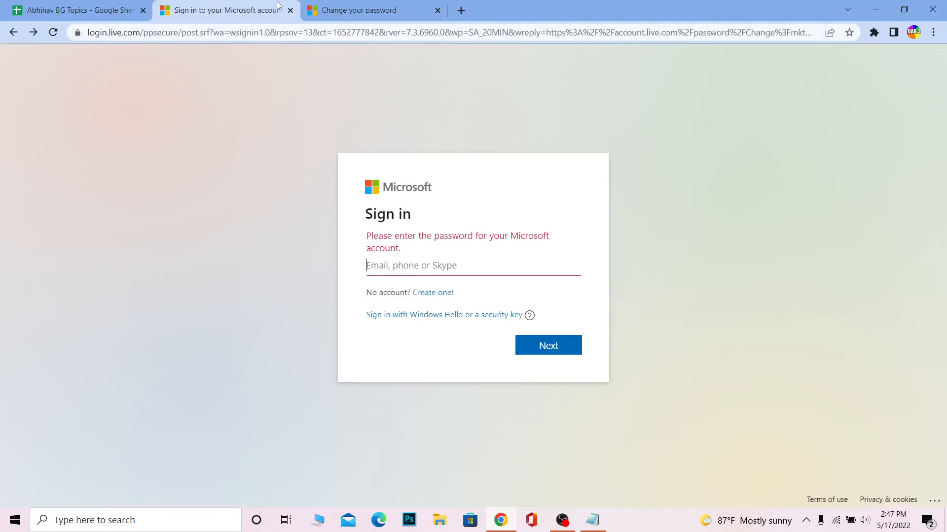
{"action": "left_click", "coordinate": [362, 10]}
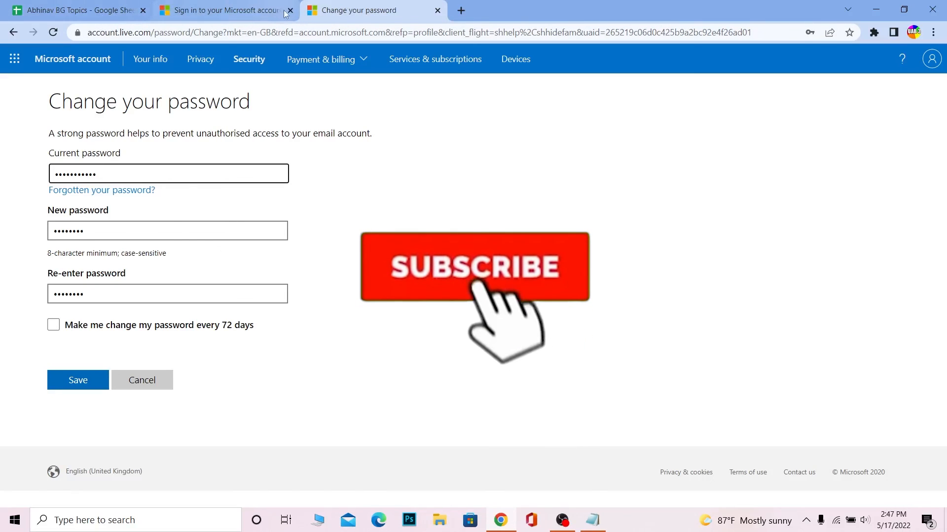